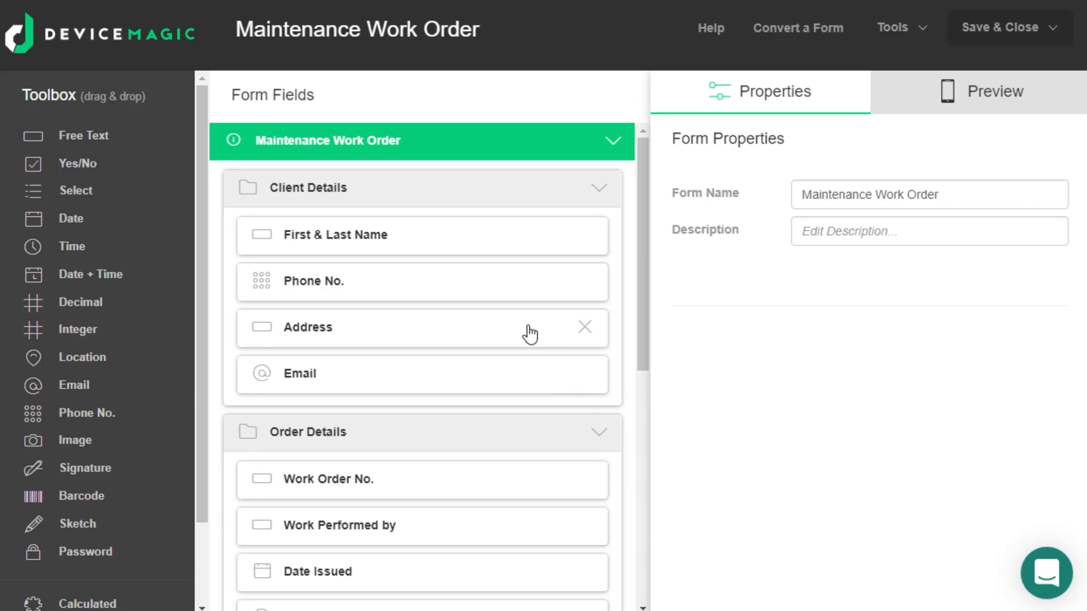
mouse_move(477, 146)
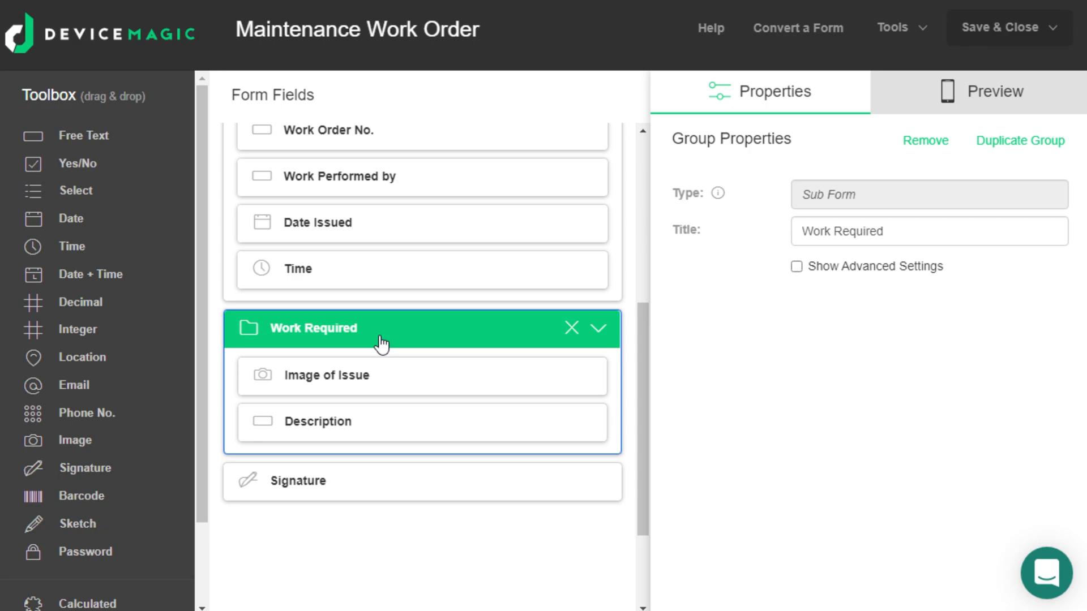
- Title the new repeat group Work Required in place of the old sub form and save the form
scroll(down, 3)
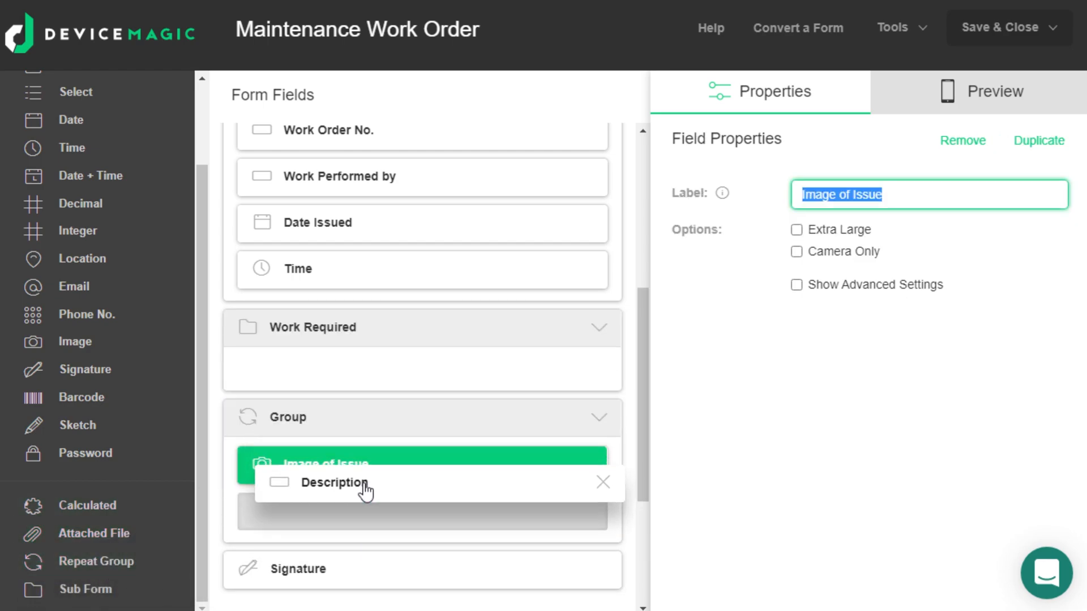
click(335, 327)
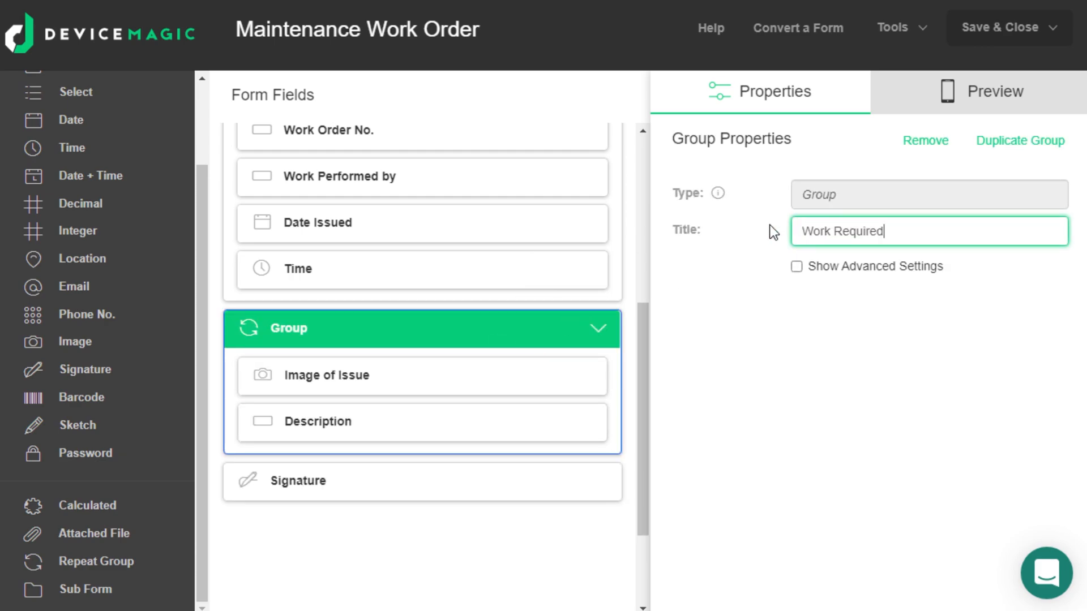
click(1005, 27)
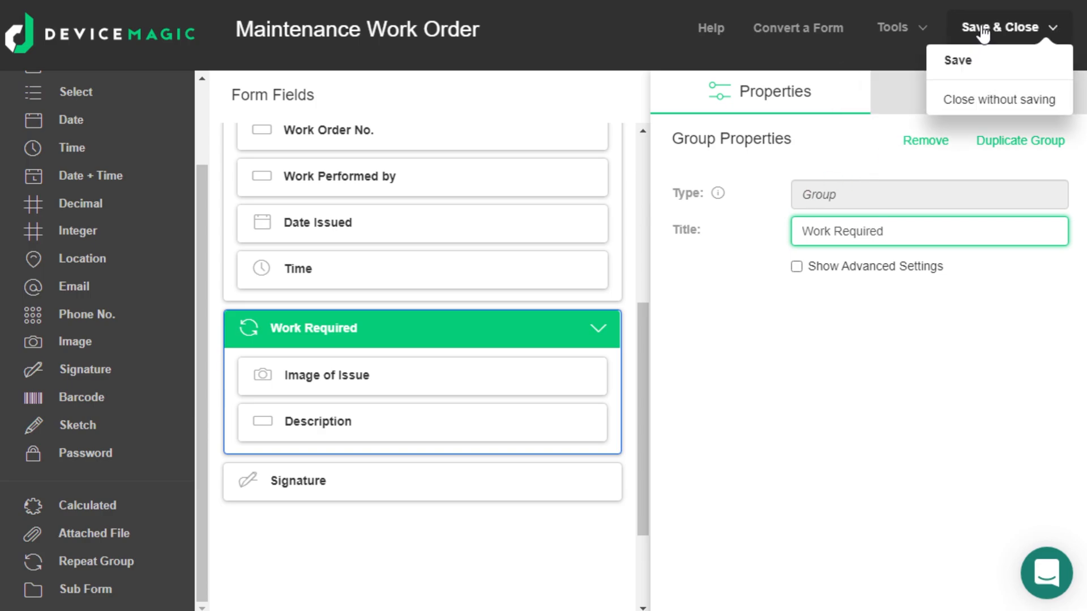
click(960, 61)
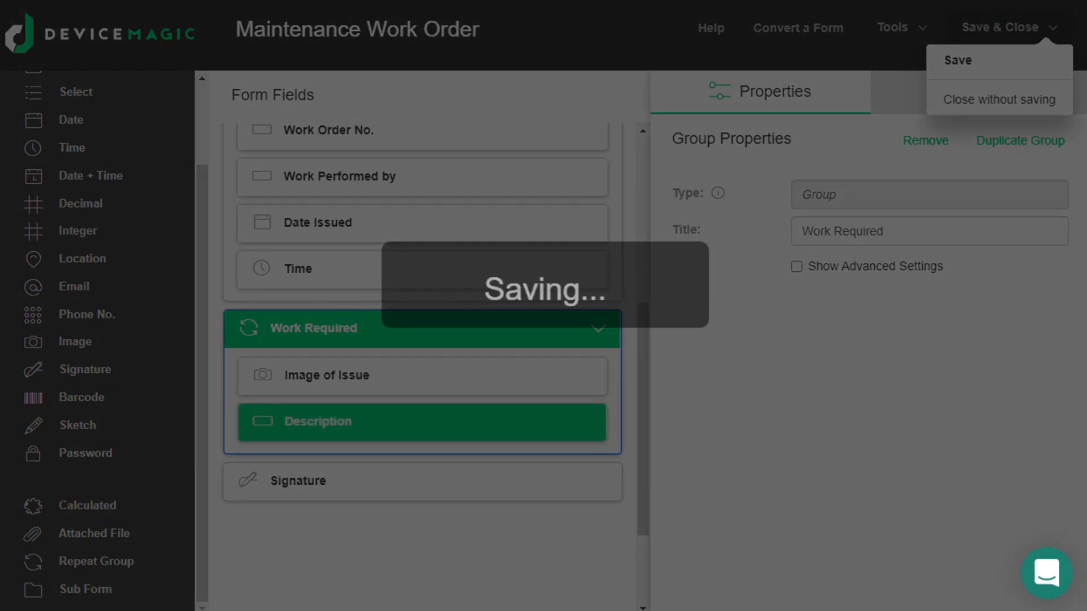
click(960, 61)
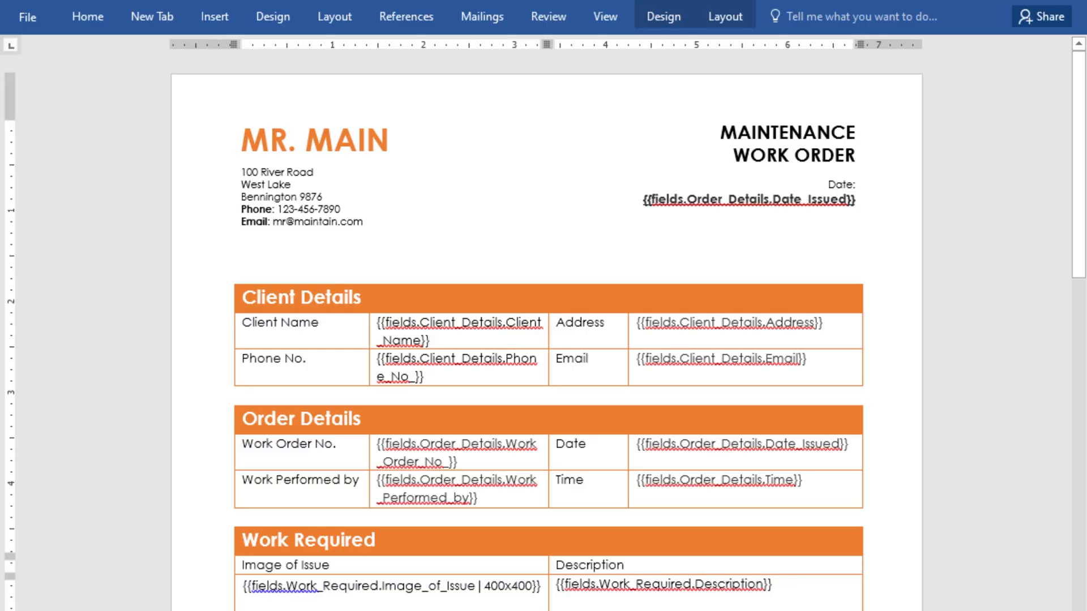
- From the Adobe .pdf to Email destination, download the existing Word template and open it
scroll(down, 3)
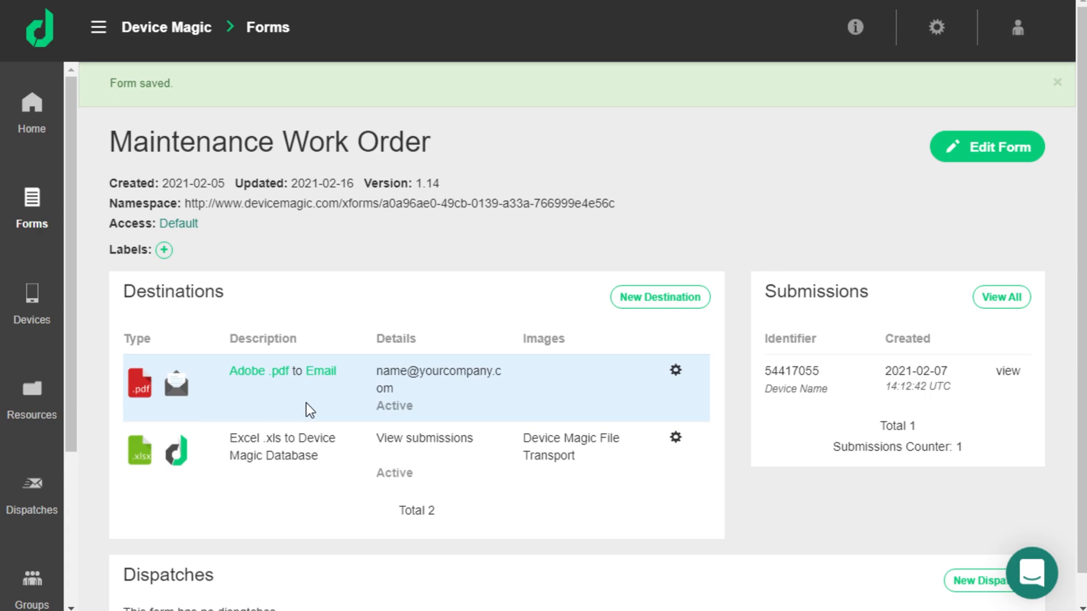
click(674, 369)
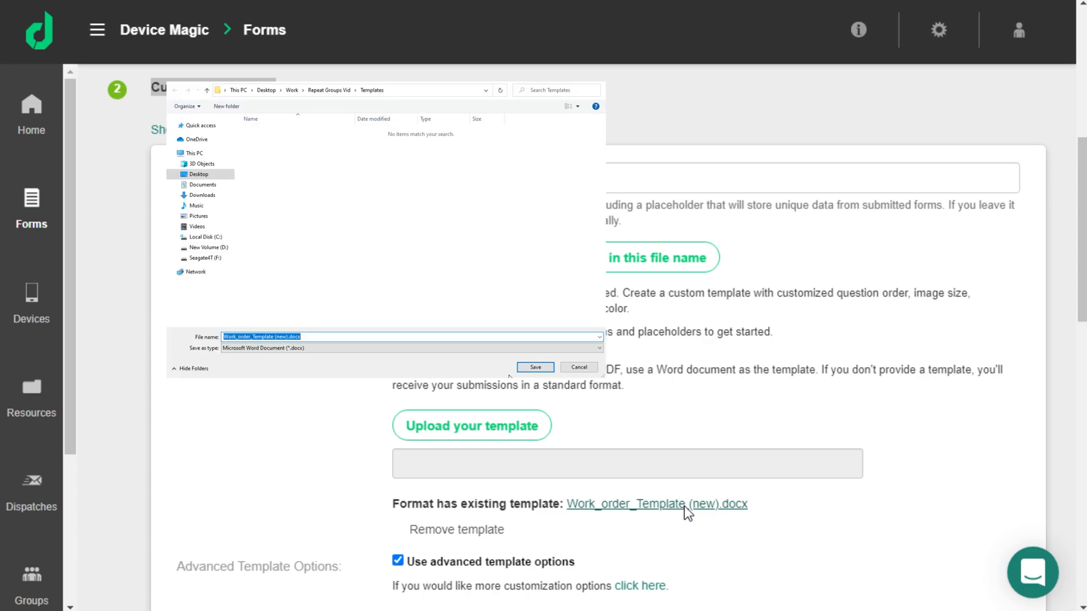
click(534, 367)
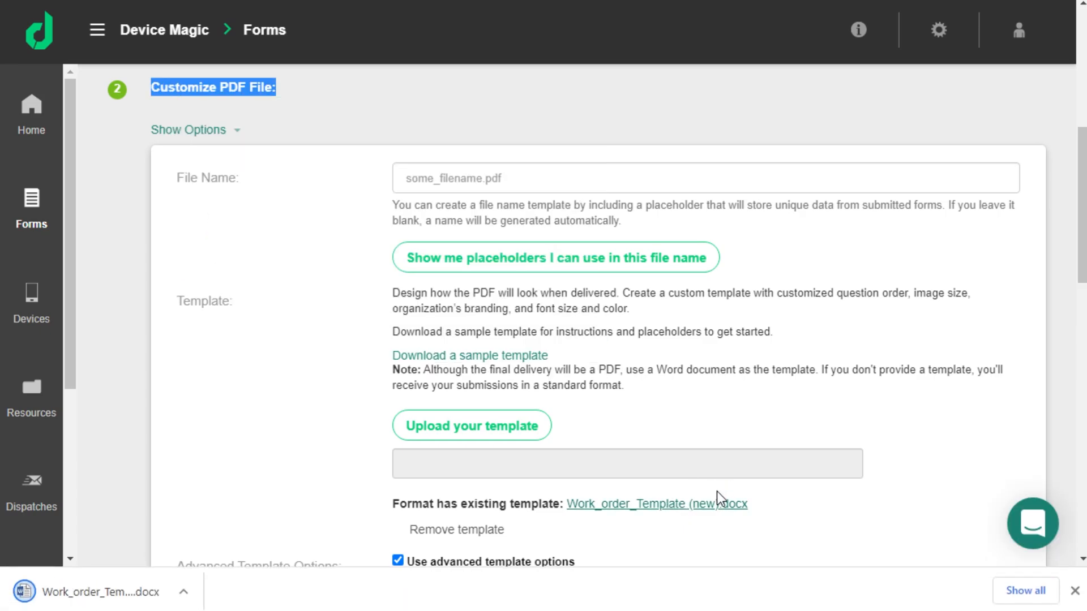
click(93, 590)
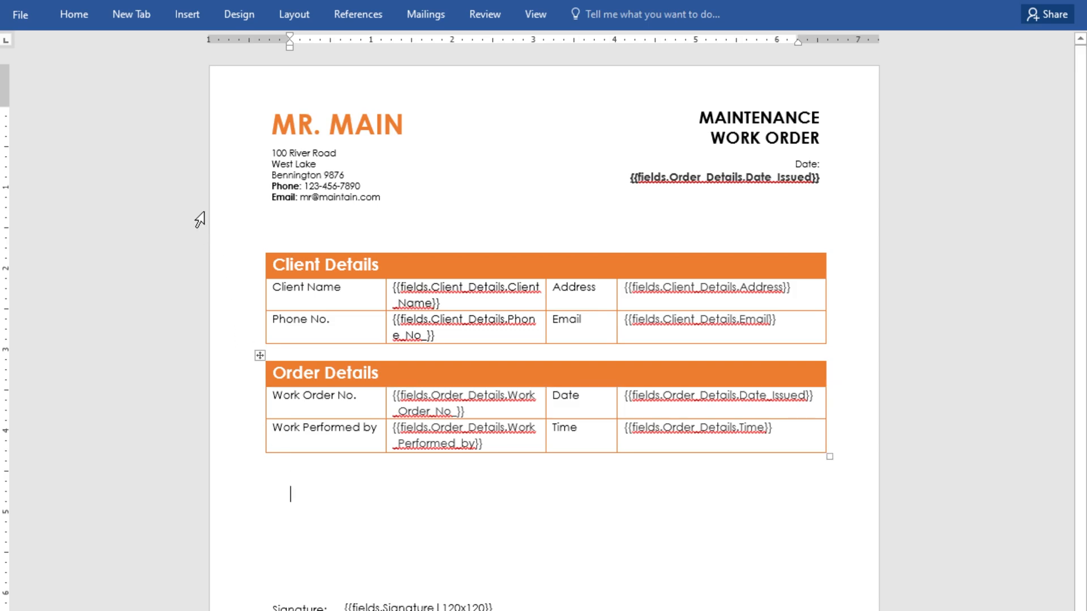
- Insert a two-by-two table below Order Details that does not resize to fit contents
click(187, 14)
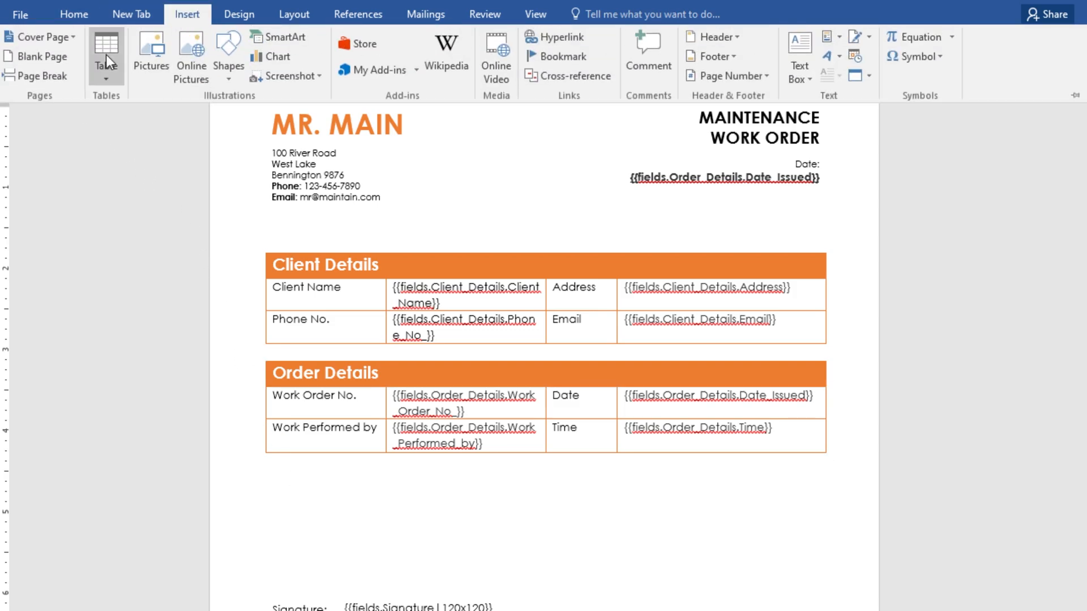
click(105, 45)
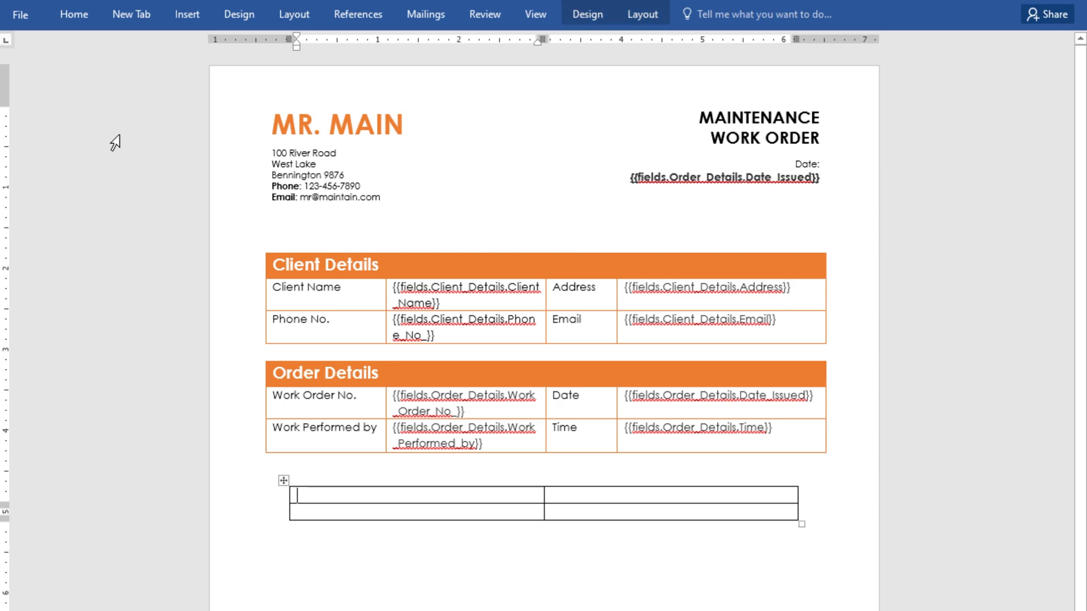
scroll(down, 3)
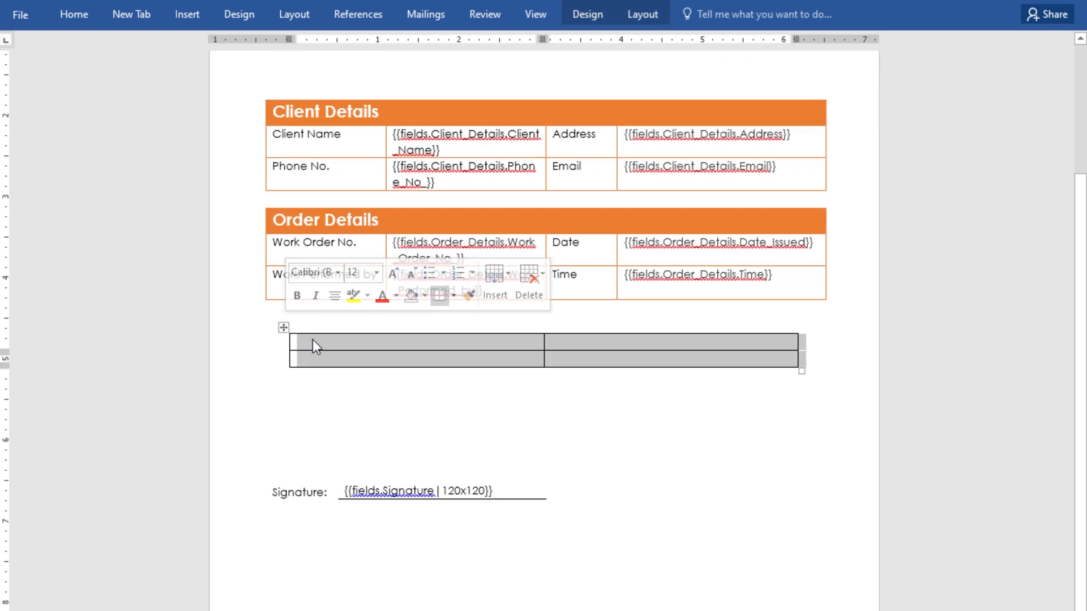
right_click(312, 347)
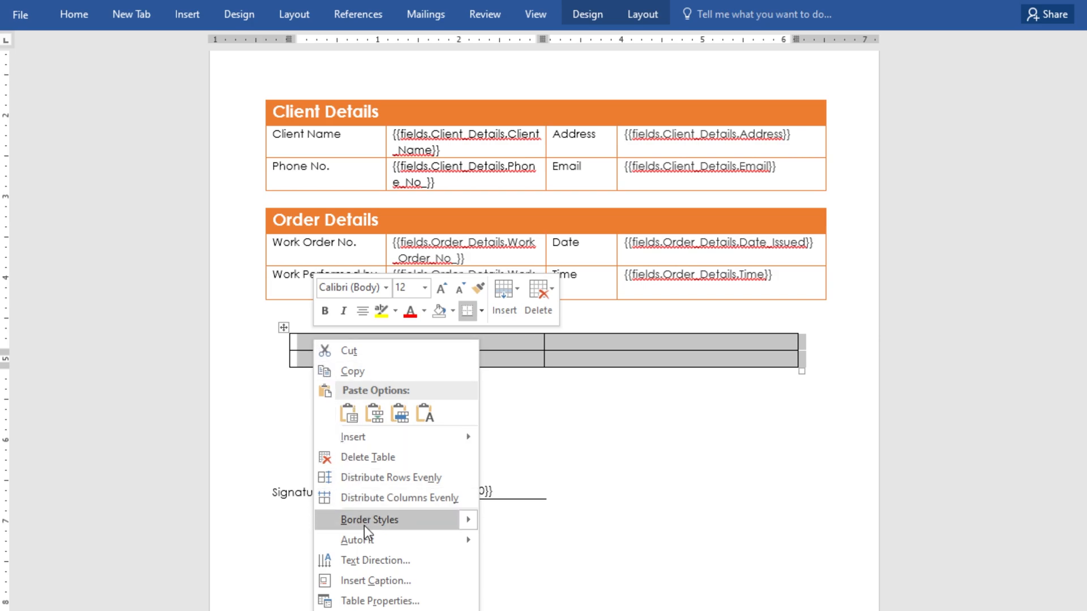
click(380, 600)
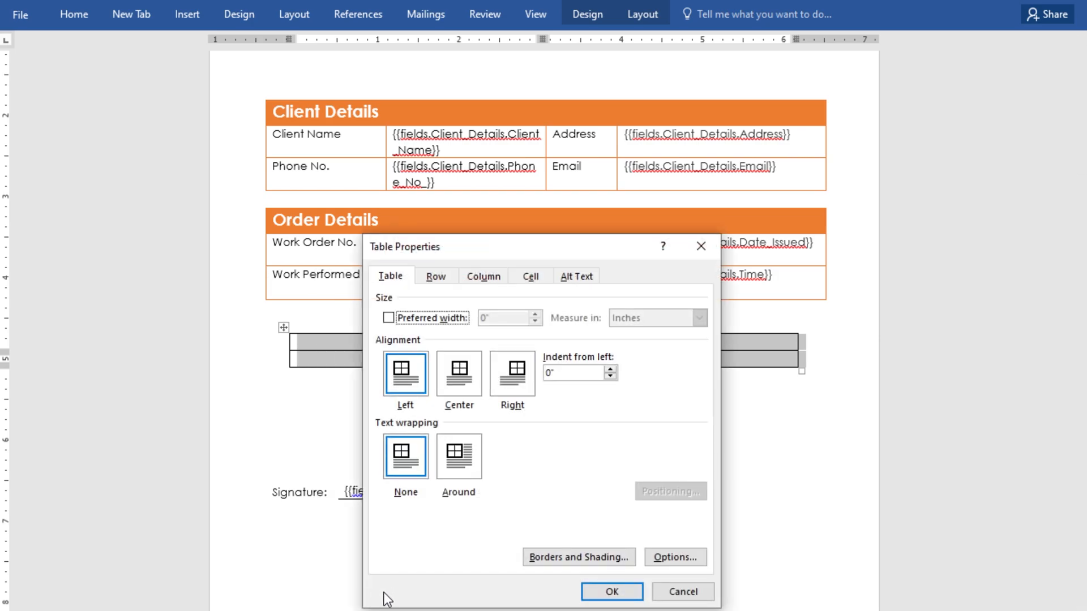
click(675, 556)
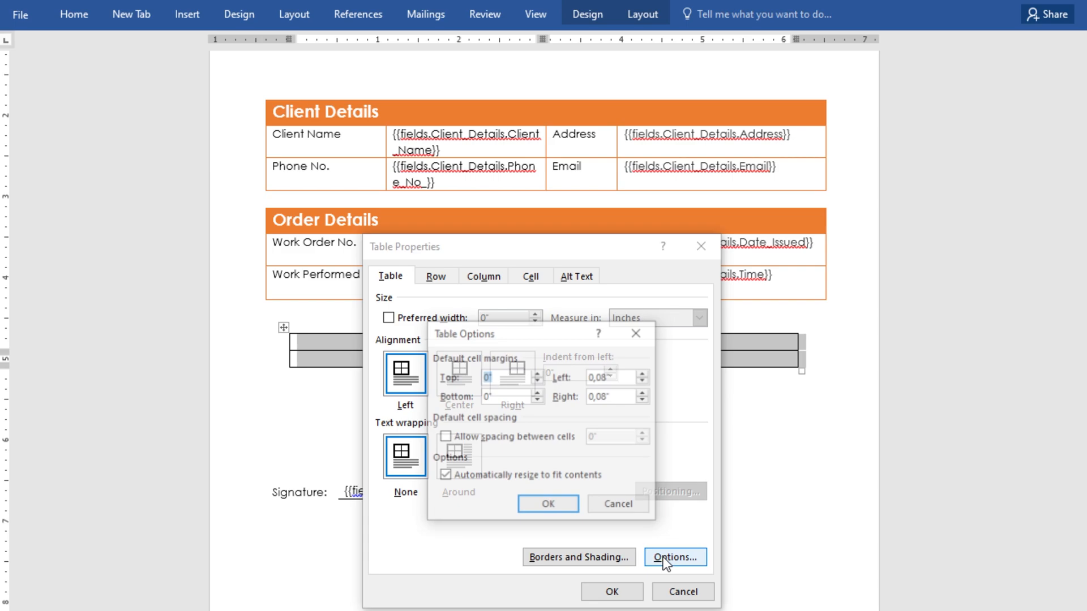
click(446, 475)
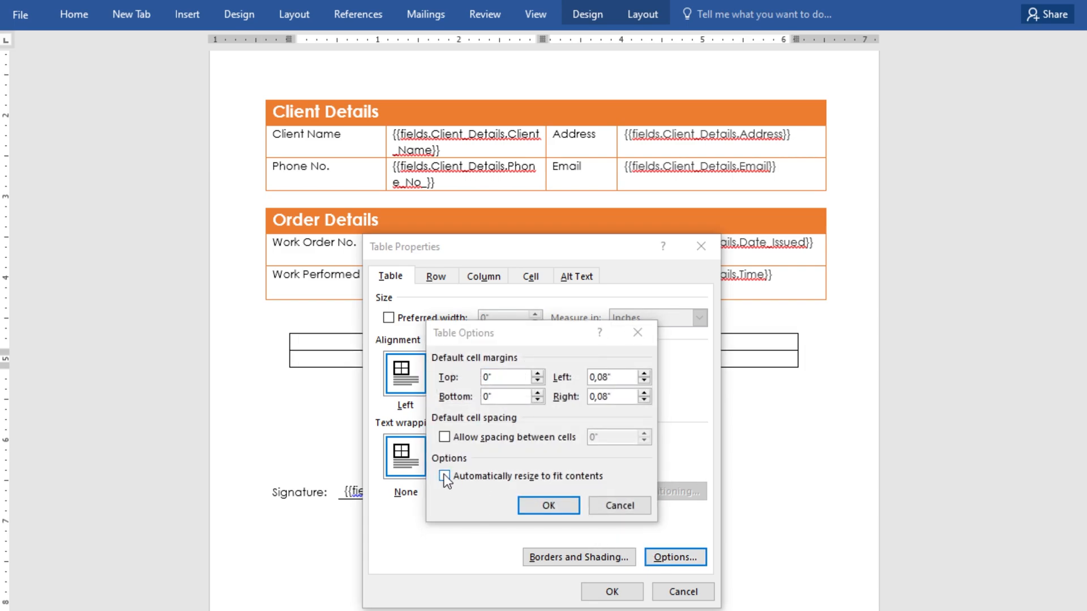
click(548, 504)
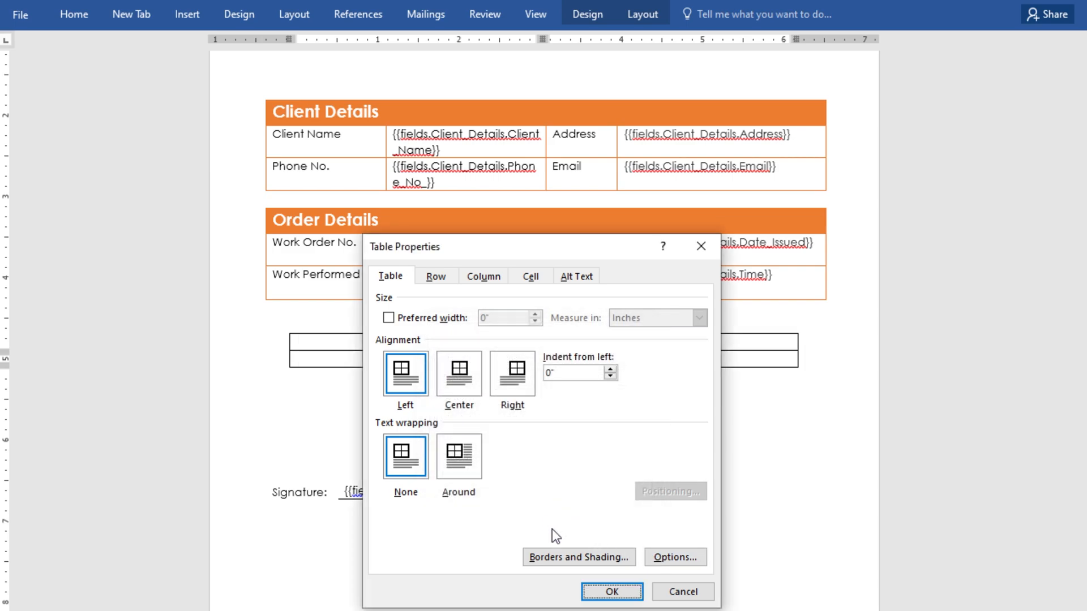
click(611, 591)
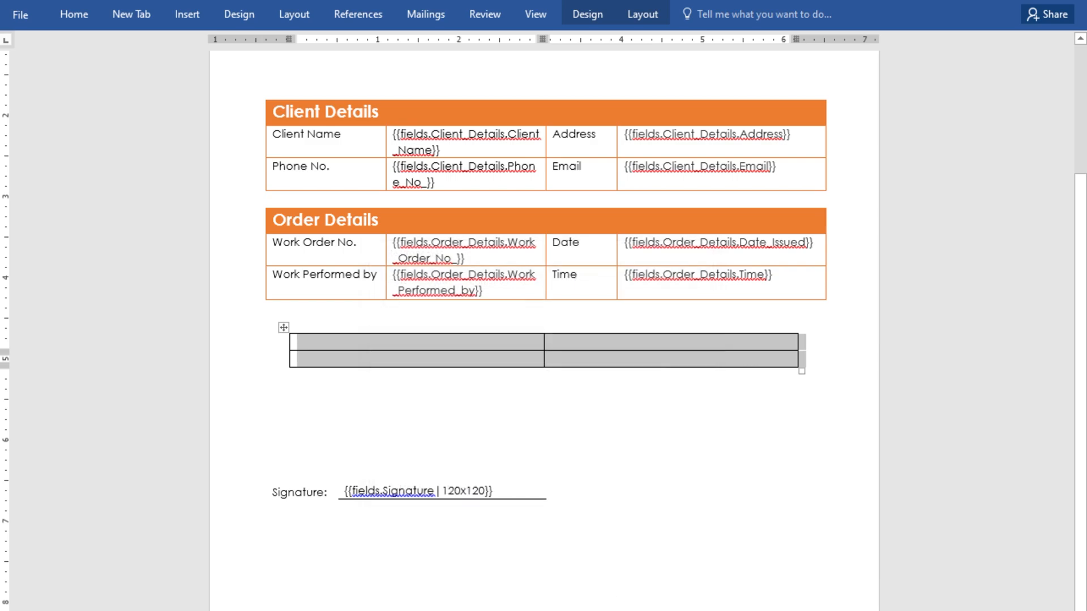
- Shade the top row orange and add the Work Required heading with Image of Issue / Description headers
click(71, 14)
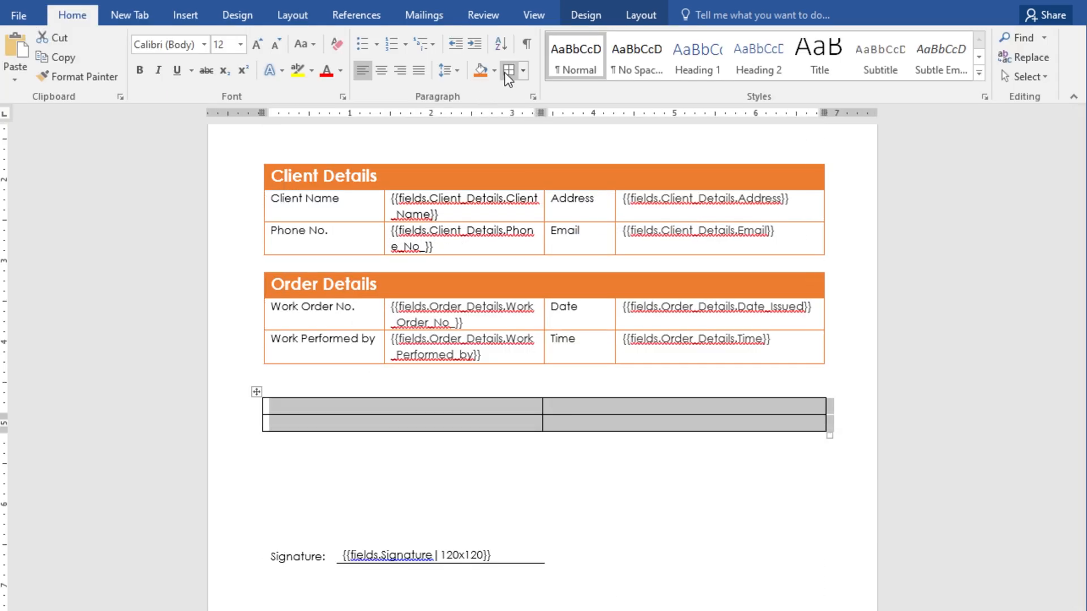
click(506, 70)
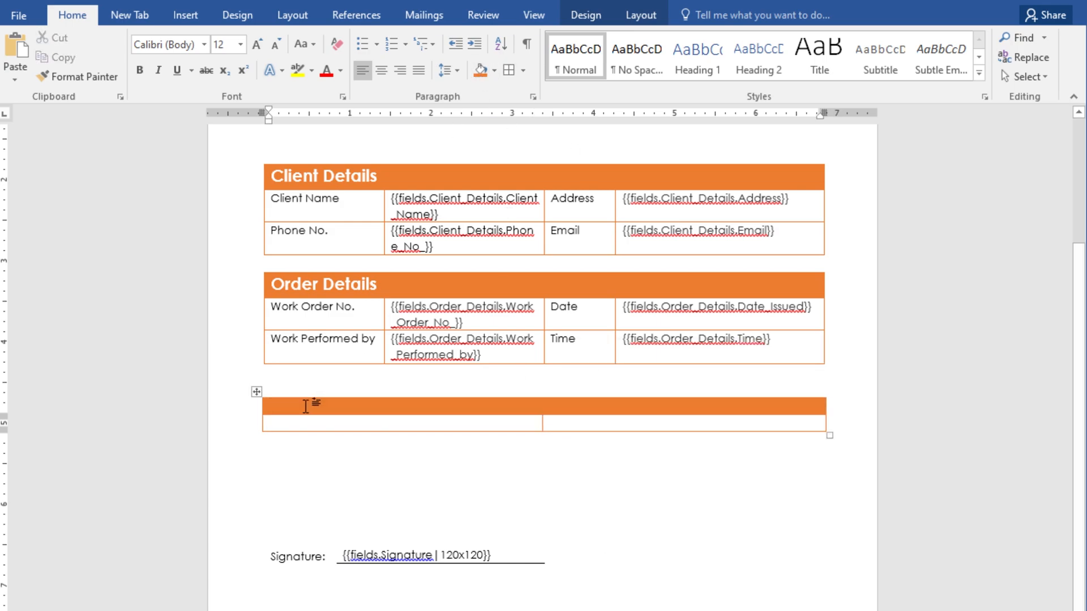
text(Work Required)
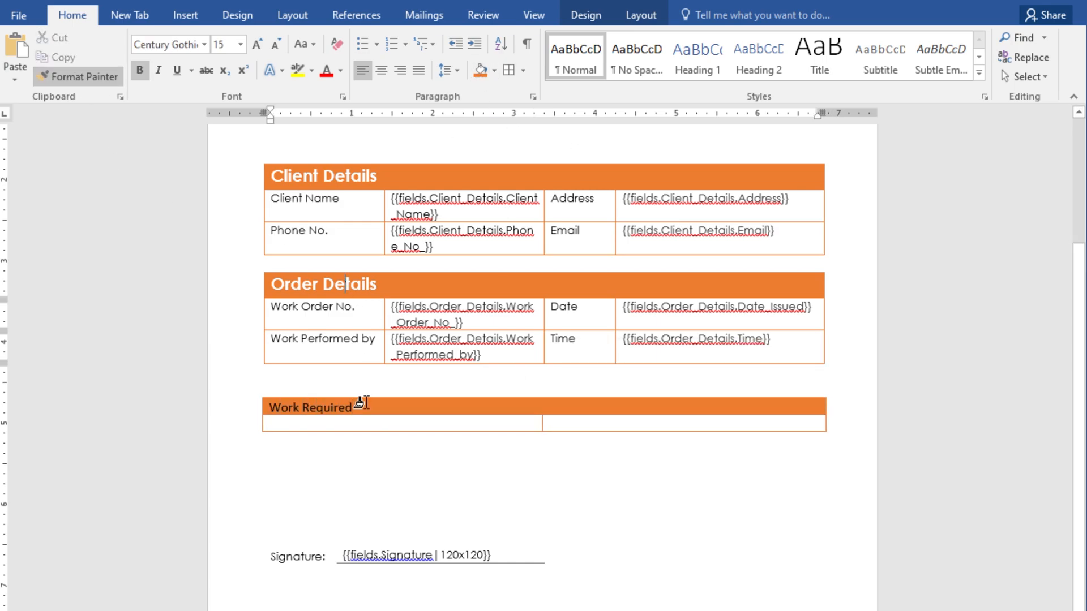
text(Image o)
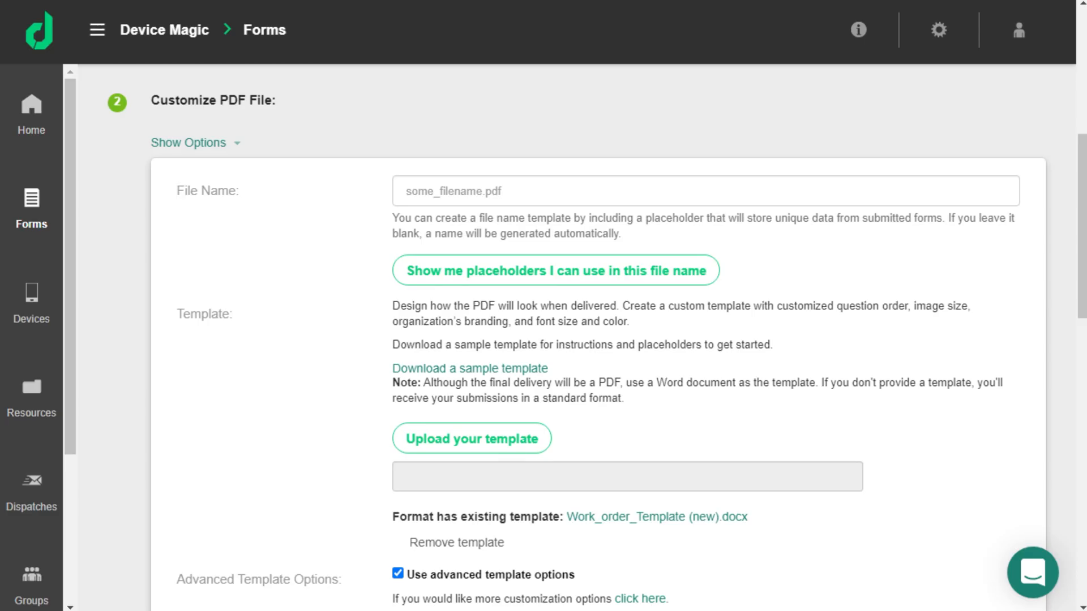
mouse_move(584, 284)
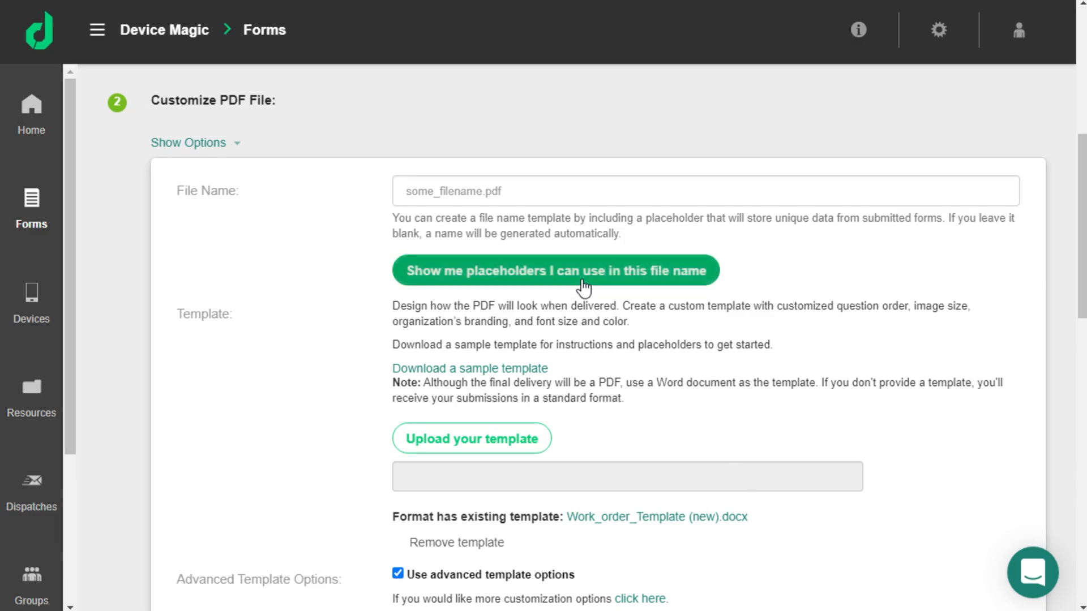
- Show the usable placeholders and select the {%for ...%} and {%endfor%} loop tags for copying
click(555, 270)
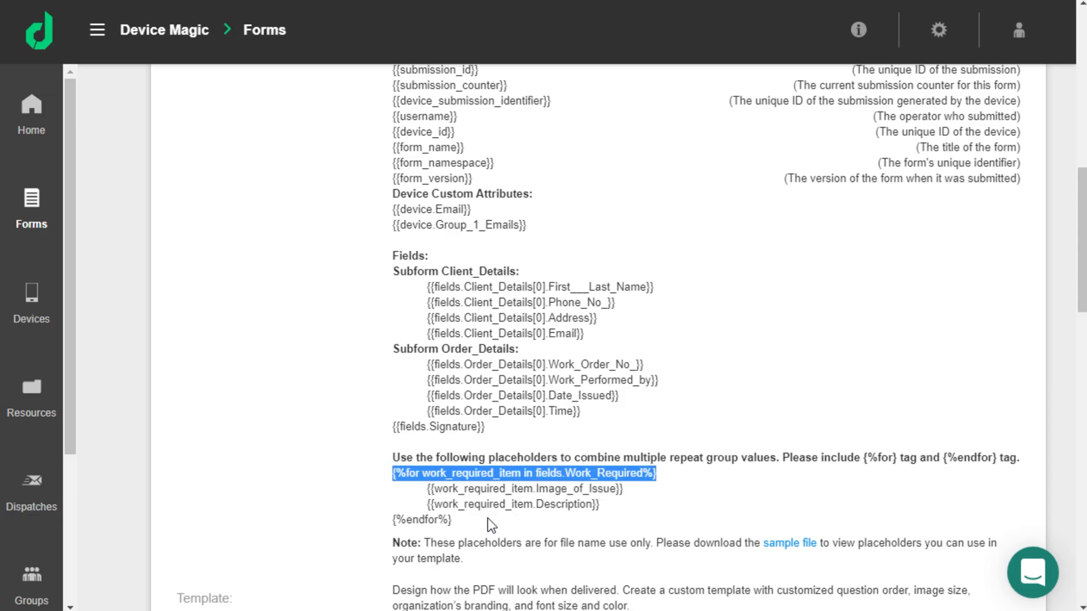
click(394, 521)
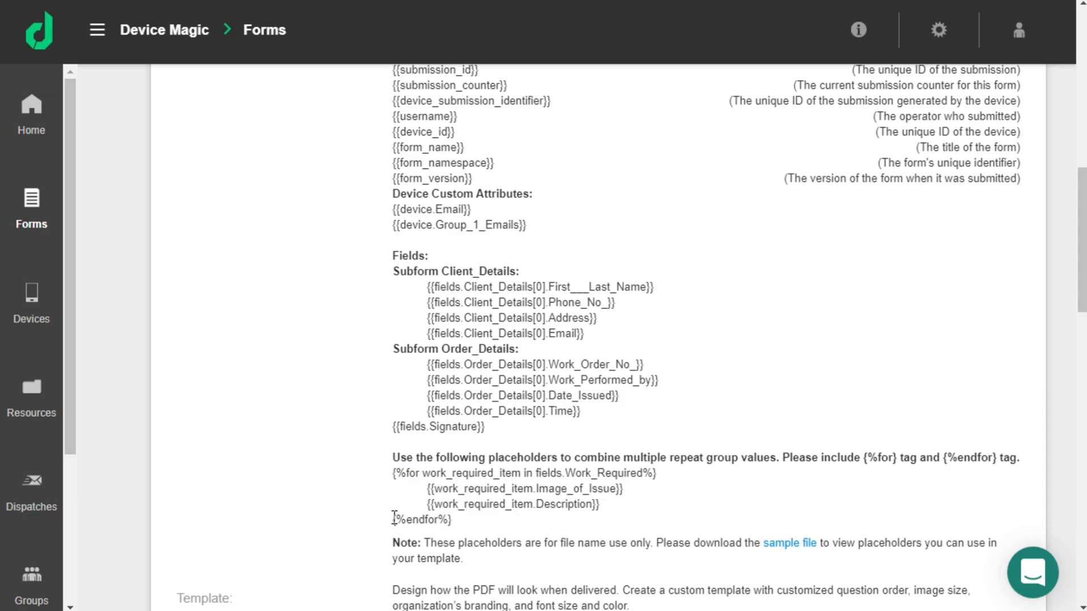
double_click(421, 520)
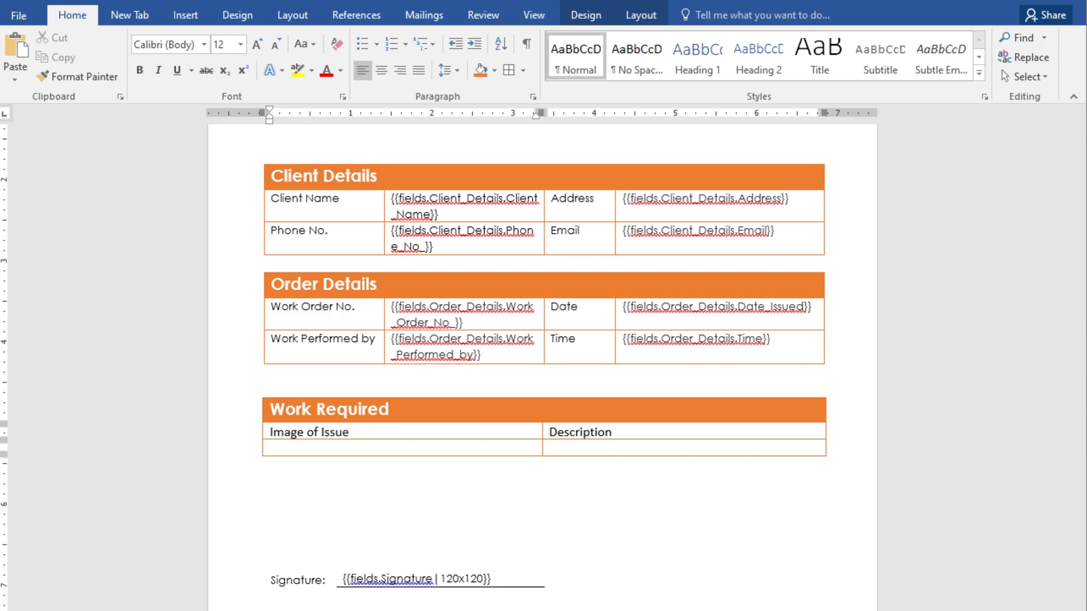
mouse_move(353, 457)
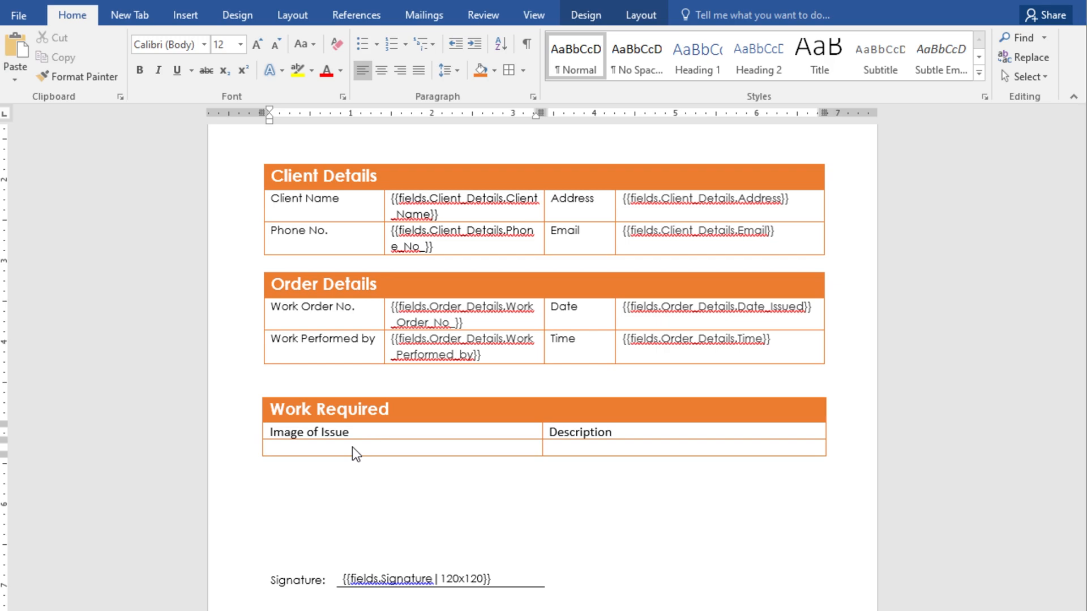
- Wrap the placeholder row in {%for work_required_item in fields.Work_Required%} ... {%endfor%} tags
text({%for work_required_item in fields.Work_Required%})
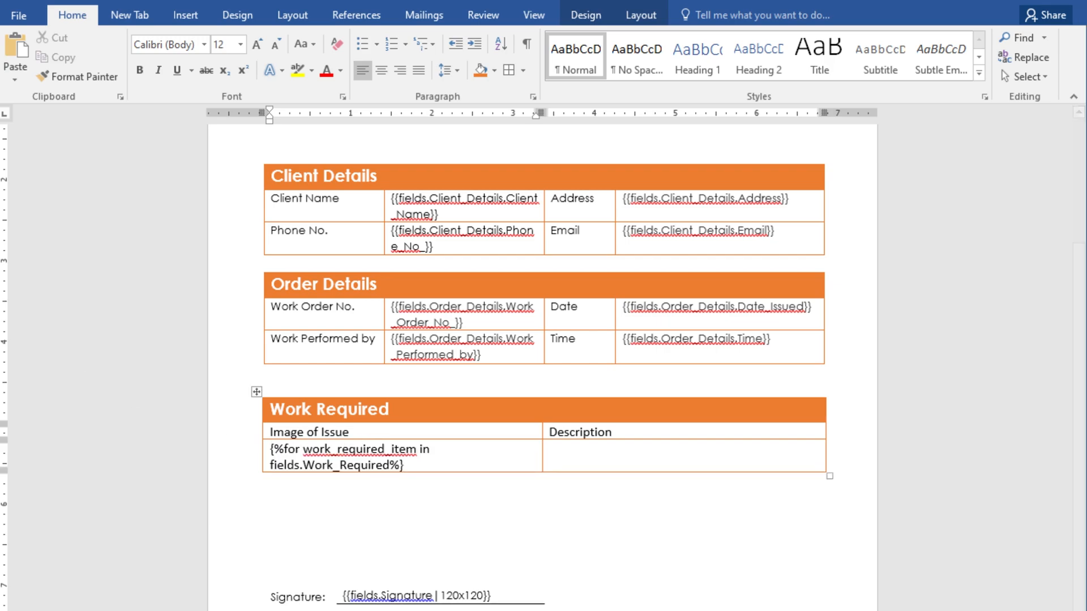
click(407, 464)
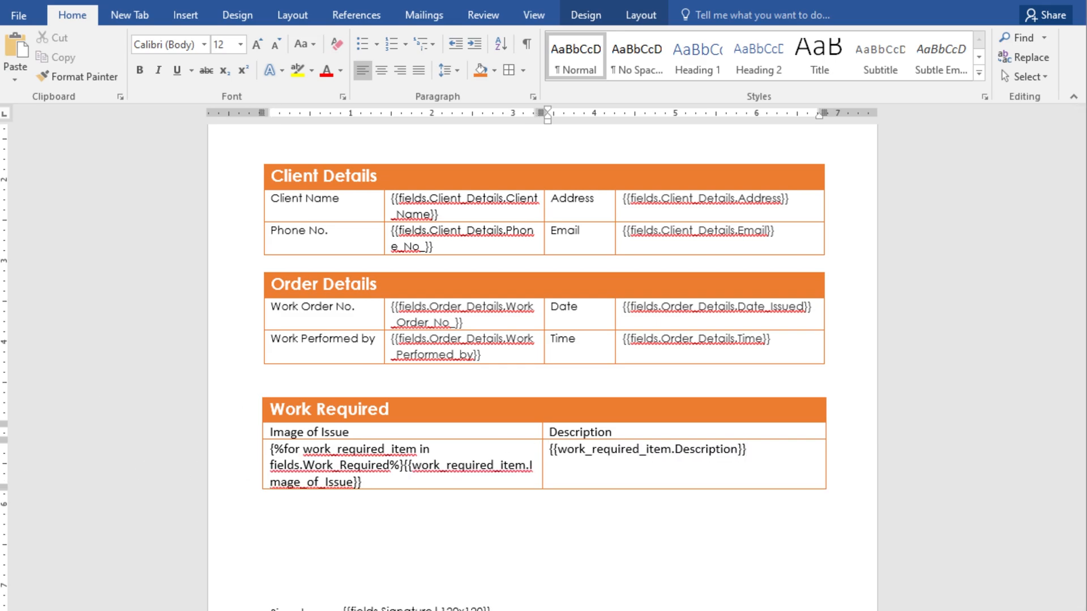
click(747, 464)
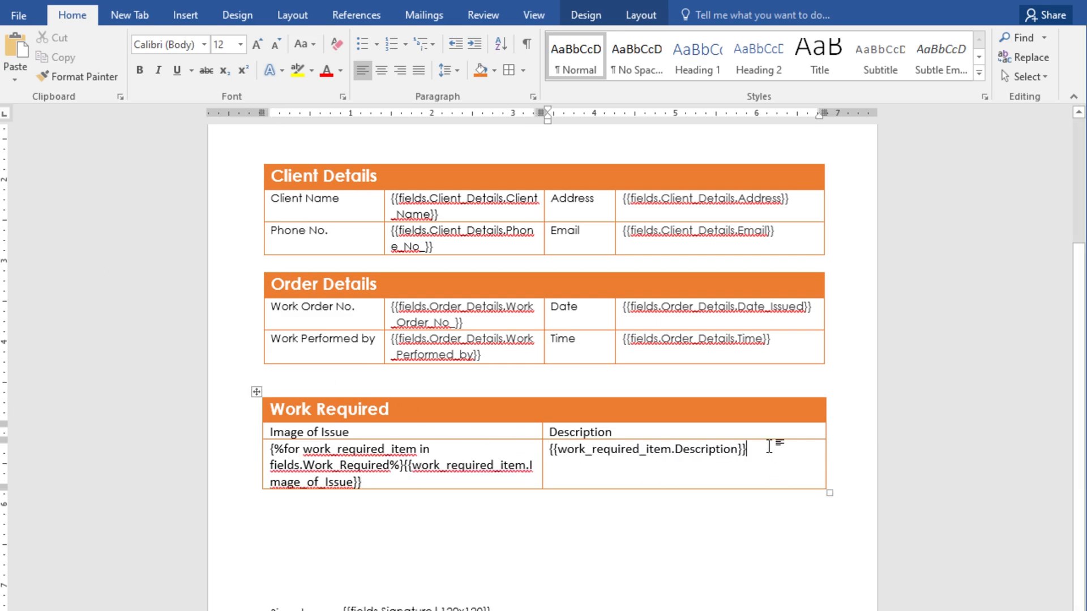
text({%endfor%})
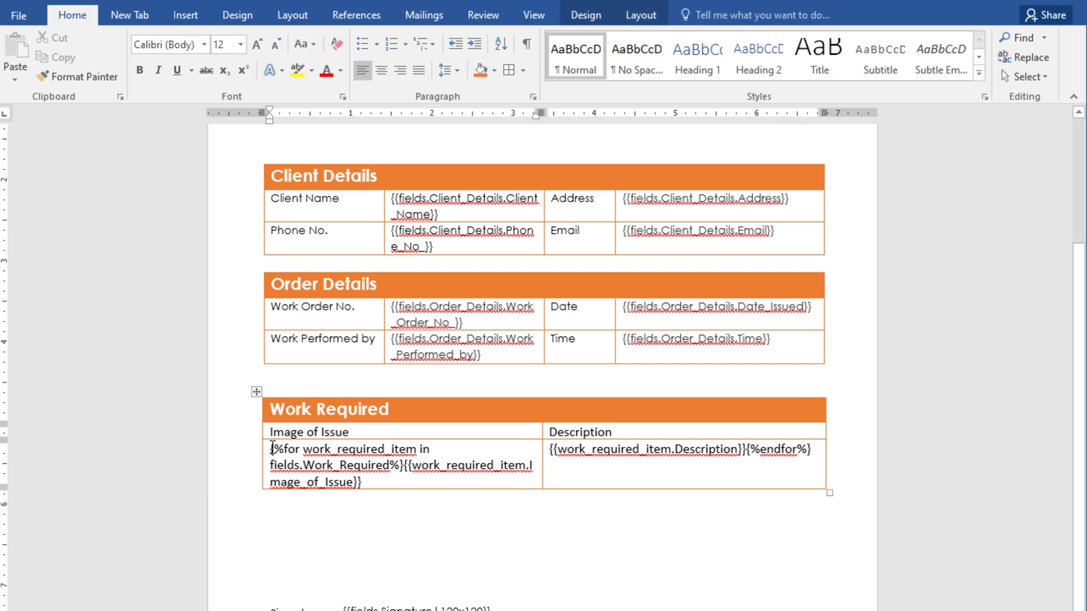
mouse_move(394, 47)
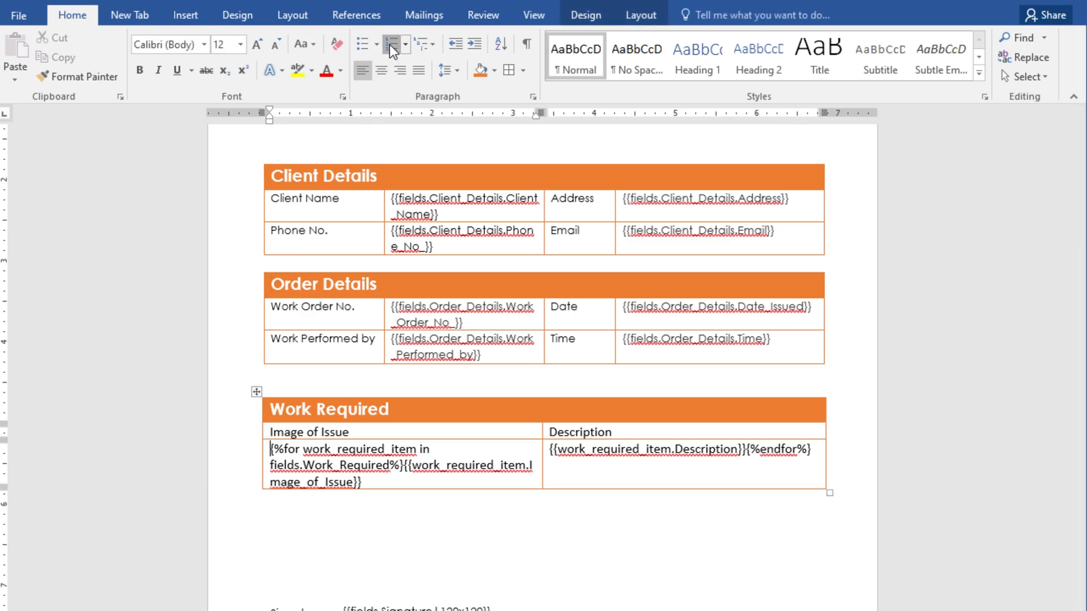
- Number the Work Required row and place {%endfor%} below the table
click(393, 45)
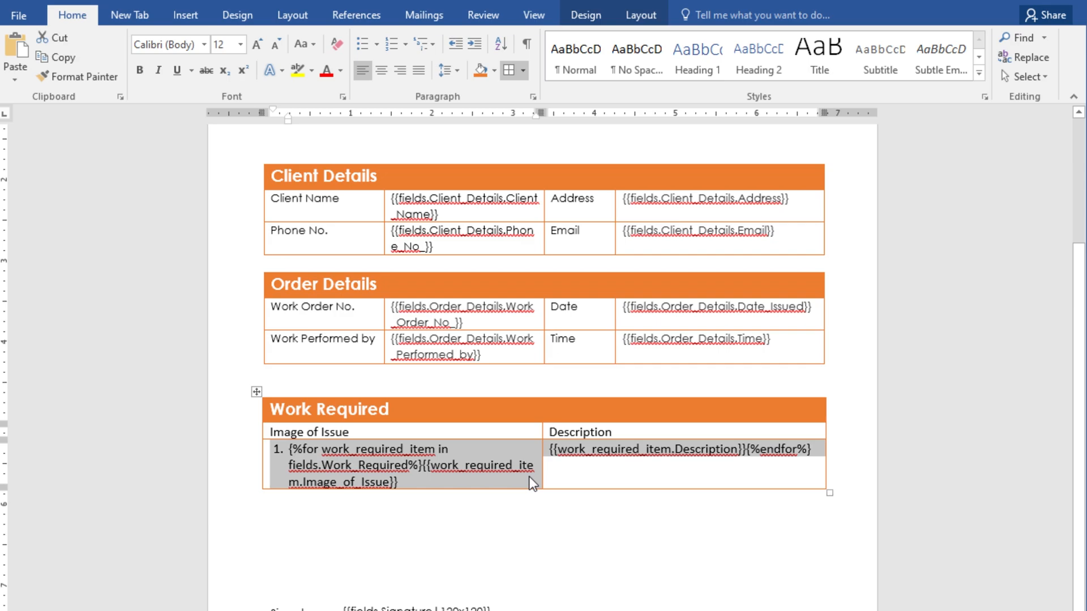
click(639, 15)
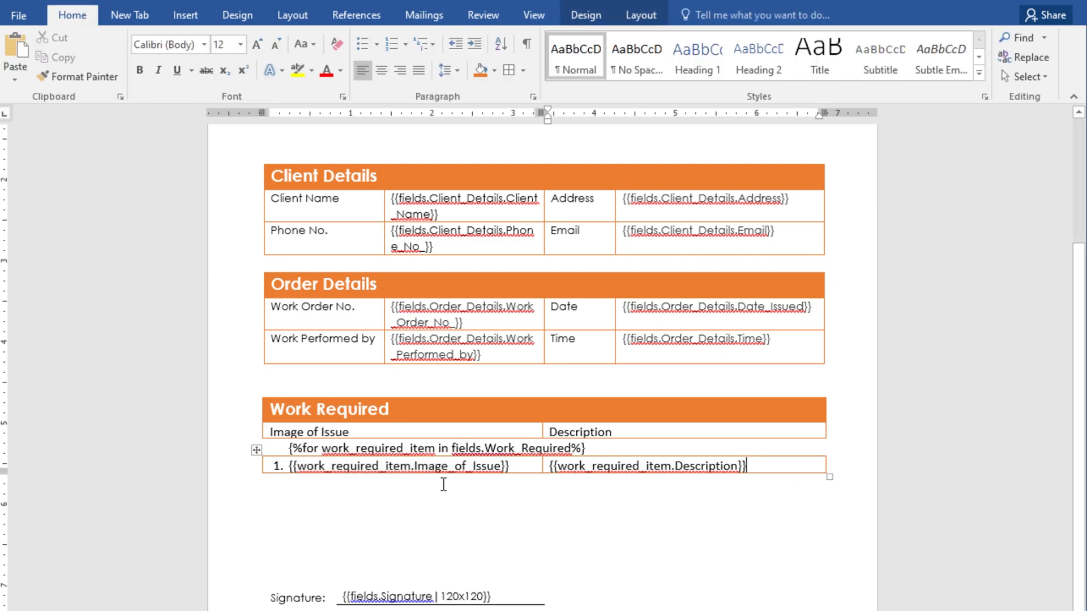
text({%endfor%})
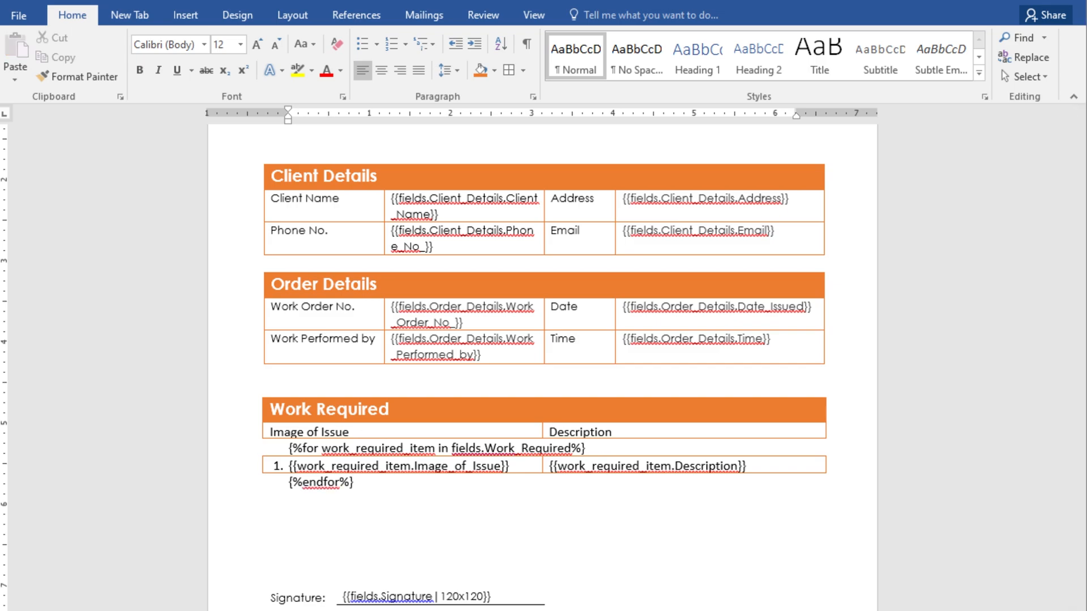
text(|4)
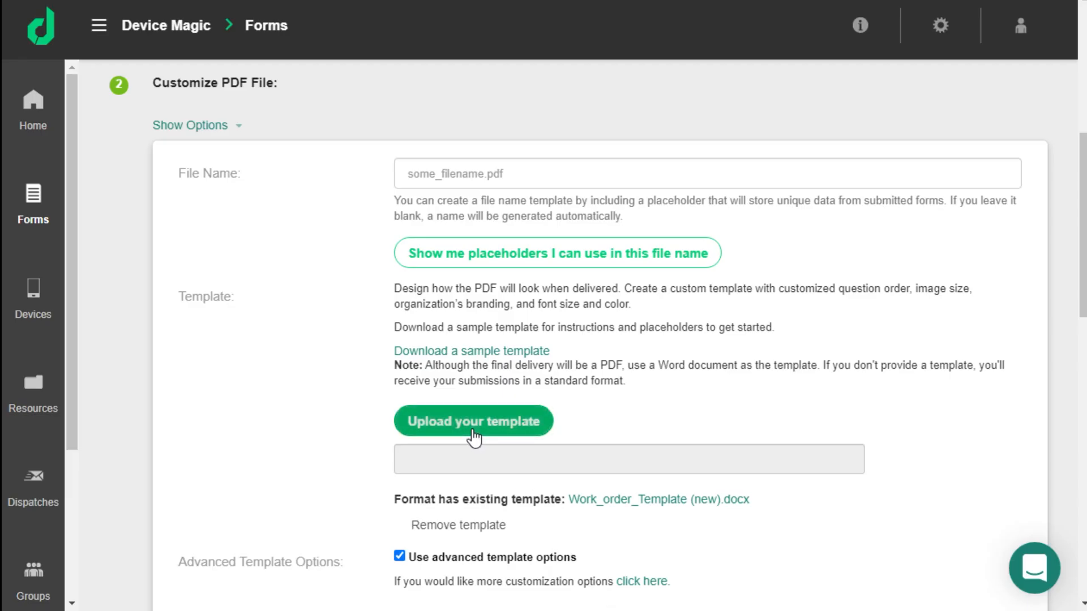
- Upload the revised template and preview a submission as Pdf Format with Email Transport, reviewing the numbered work items
click(473, 421)
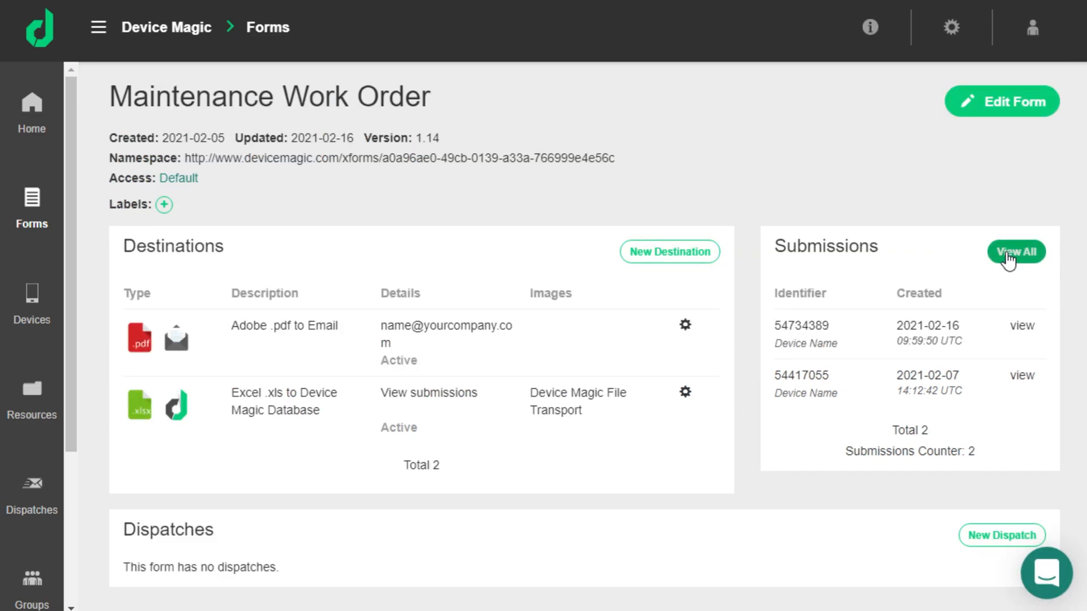
click(1017, 252)
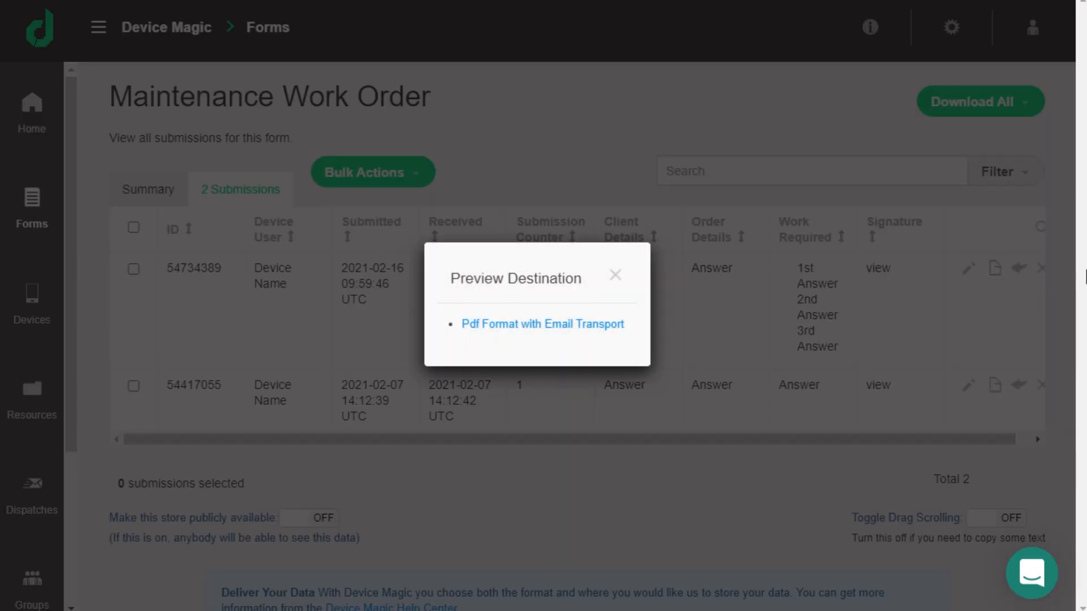
click(542, 324)
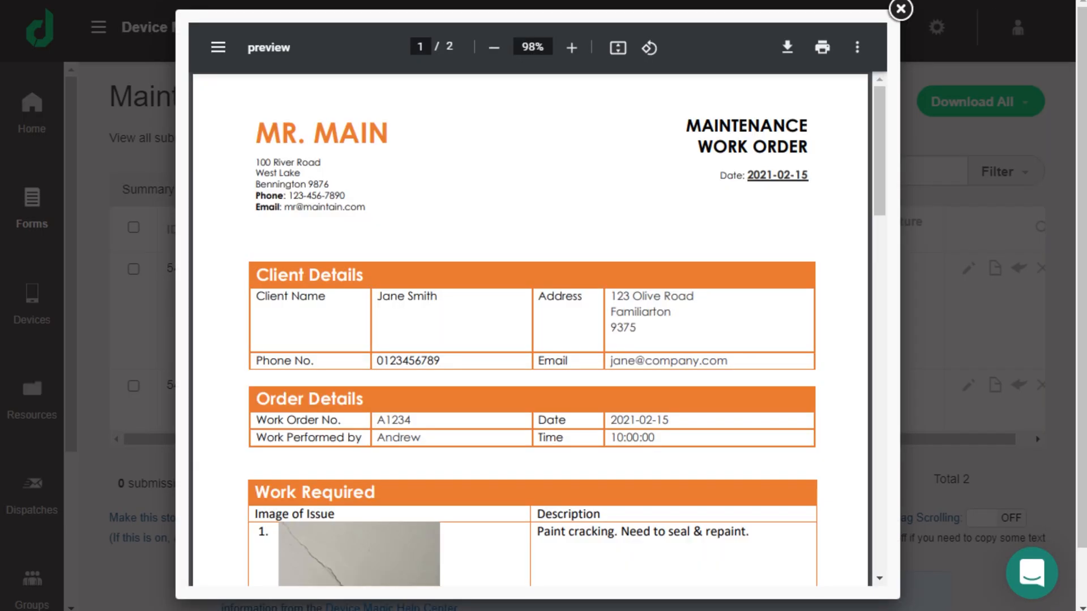
scroll(down, 3)
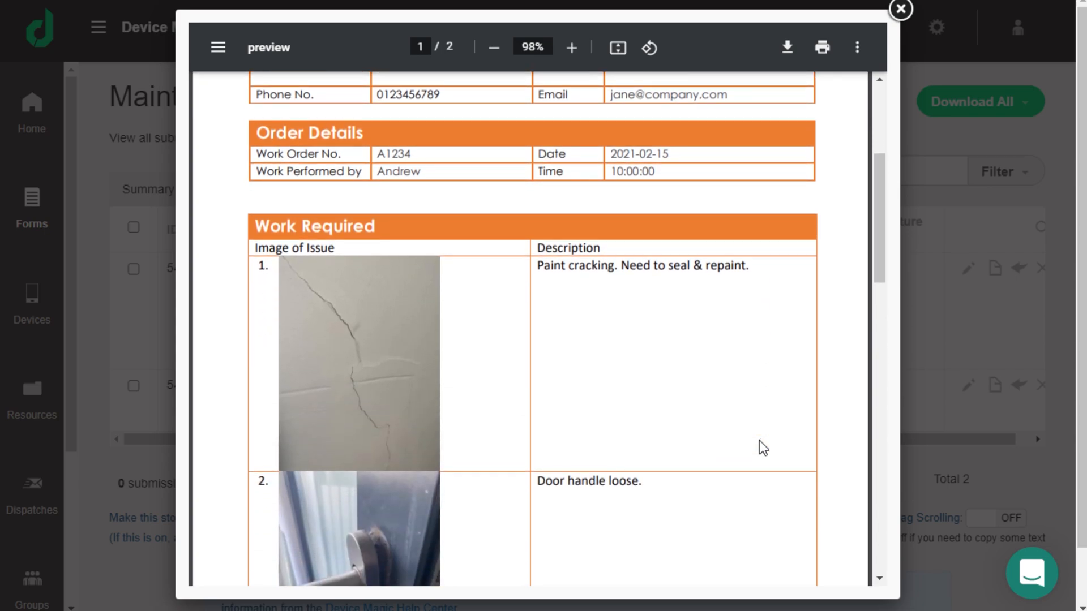
scroll(down, 3)
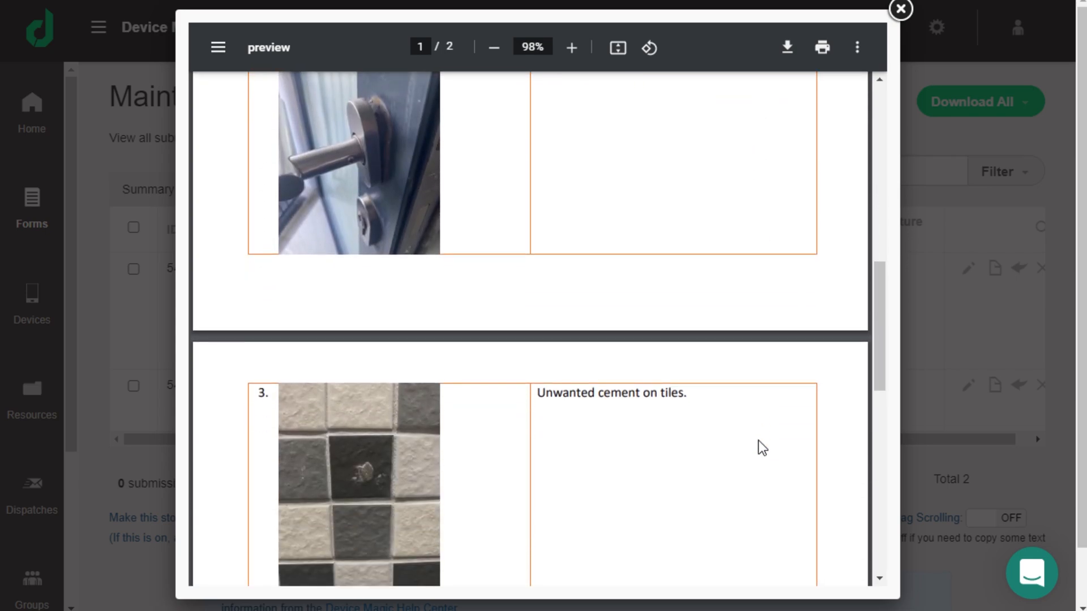
scroll(down, 3)
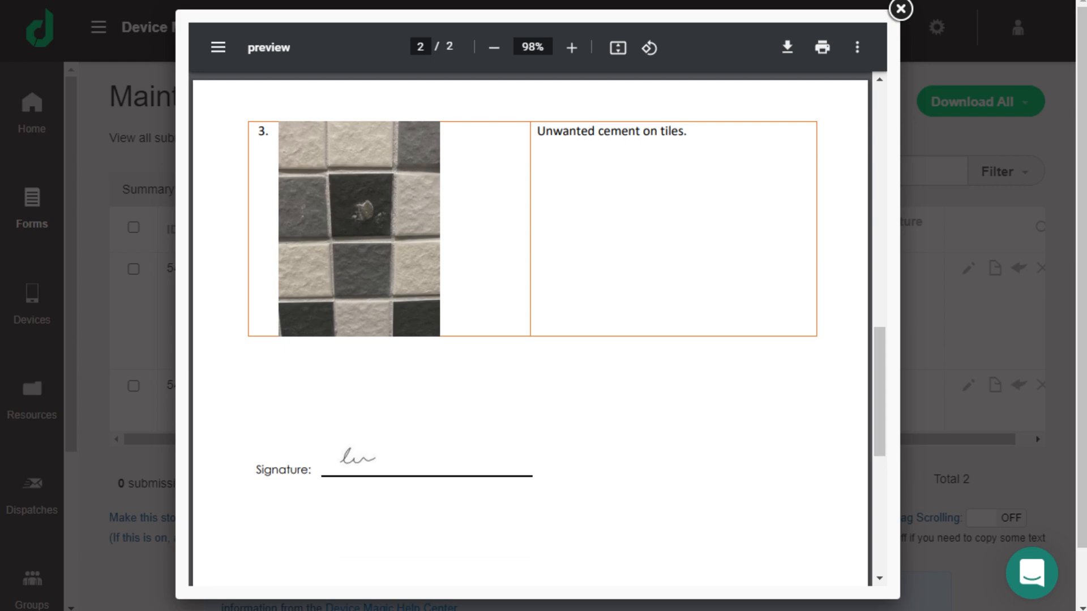